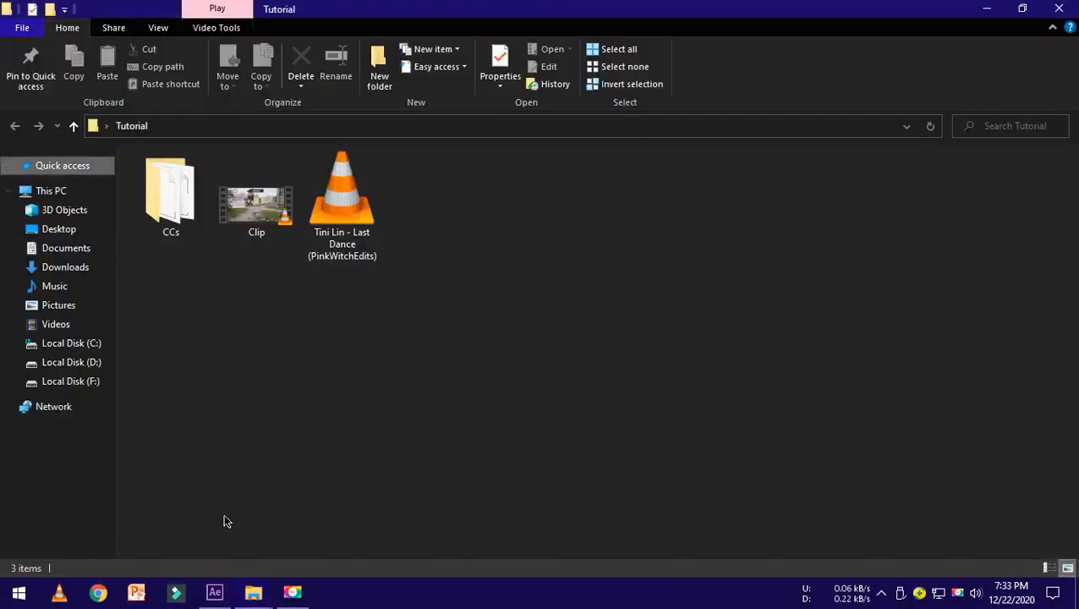
Step: Select the Timi Lin - Last Dance (PinkWitchEdits) track in the Tutorial folder
left_click(213, 592)
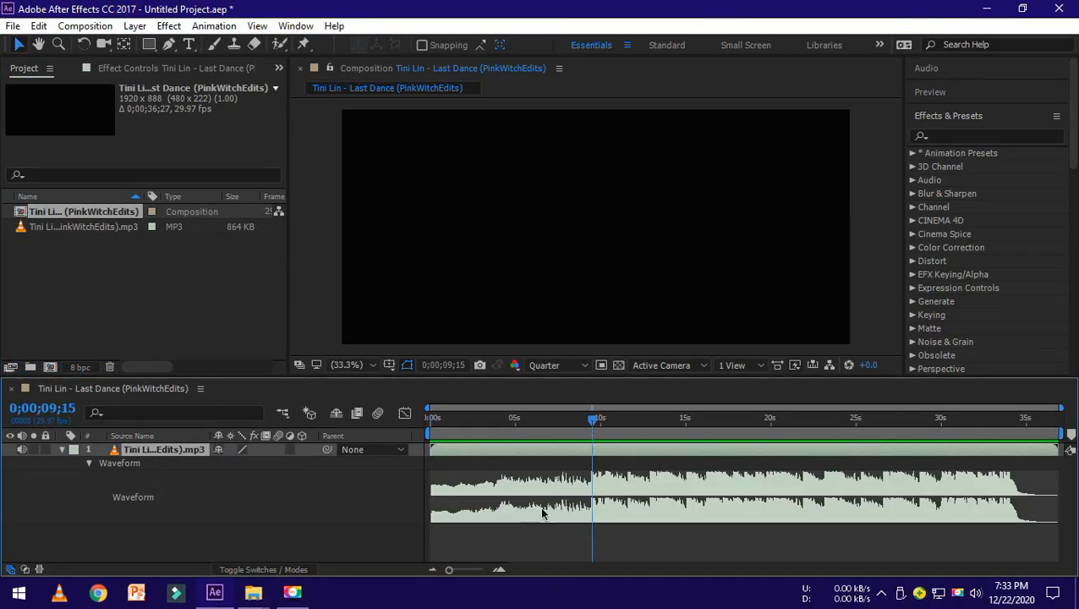
Step: Preview the music and stop playback on the beat to locate it
key("space")
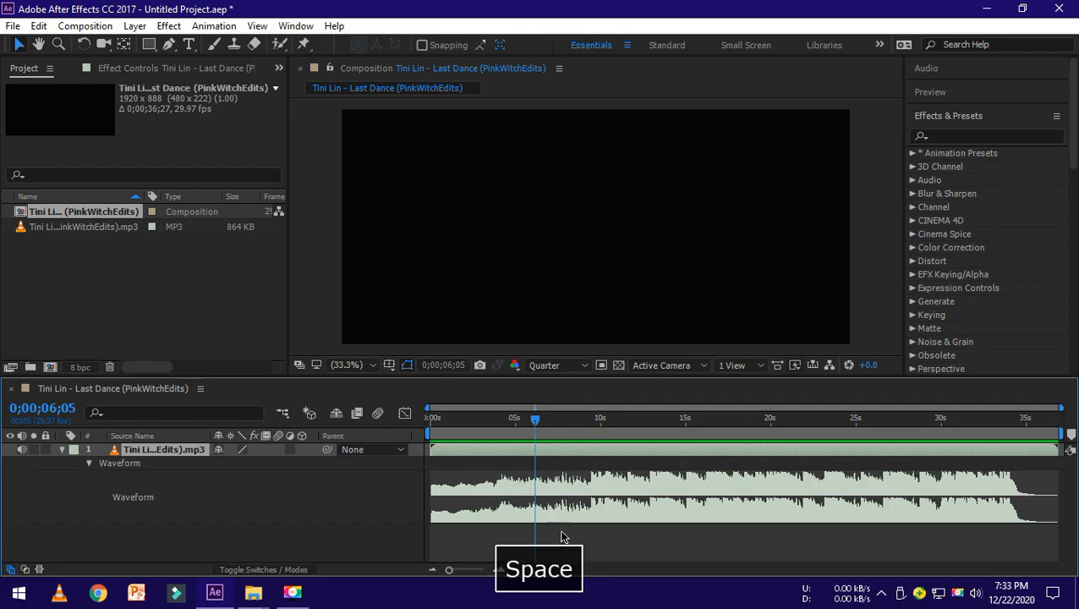
key("space")
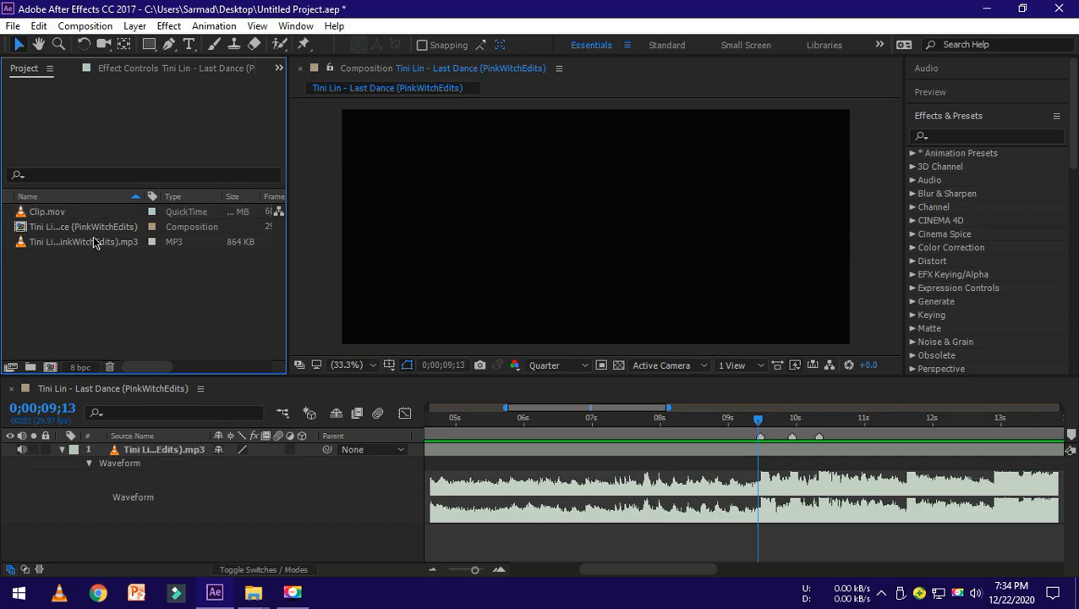
Step: Pre-compose the gameplay clip as Clip.mov Comp 1 and search for Twixtor to apply it
left_click(48, 211)
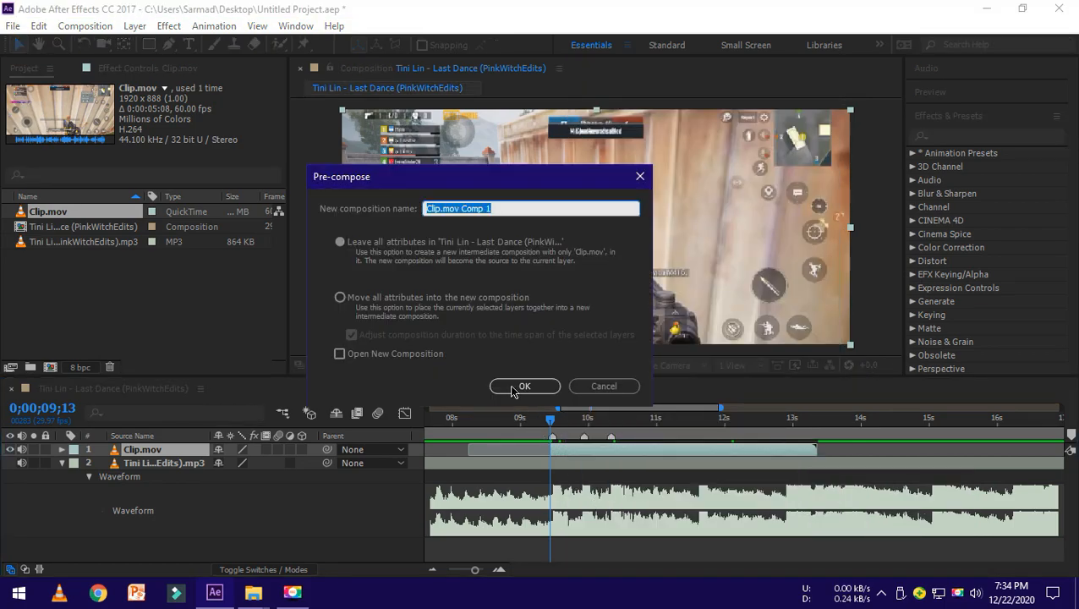
left_click(524, 386)
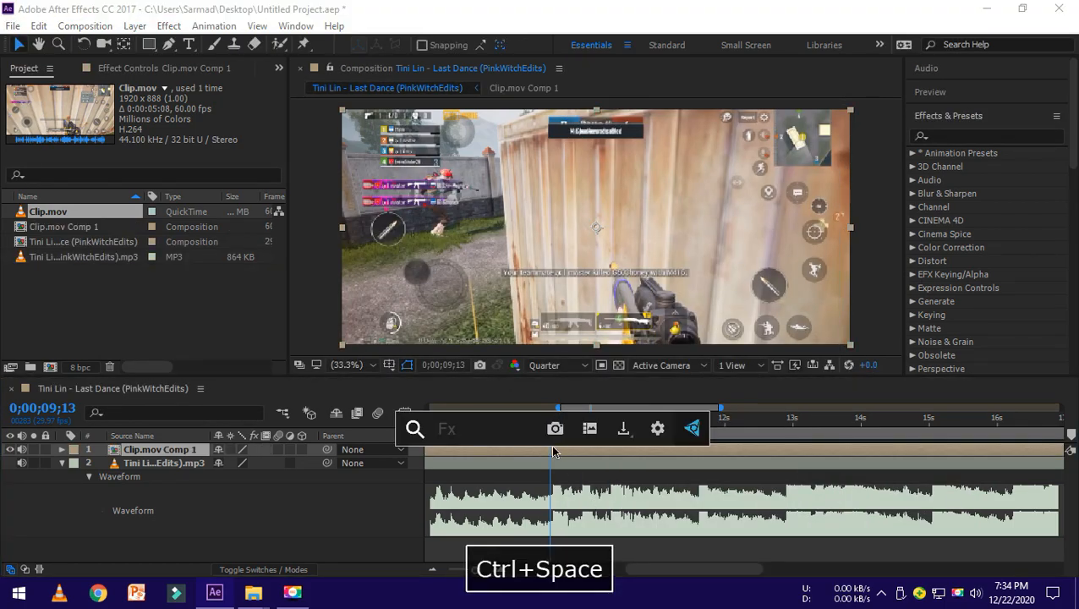
type("twixto")
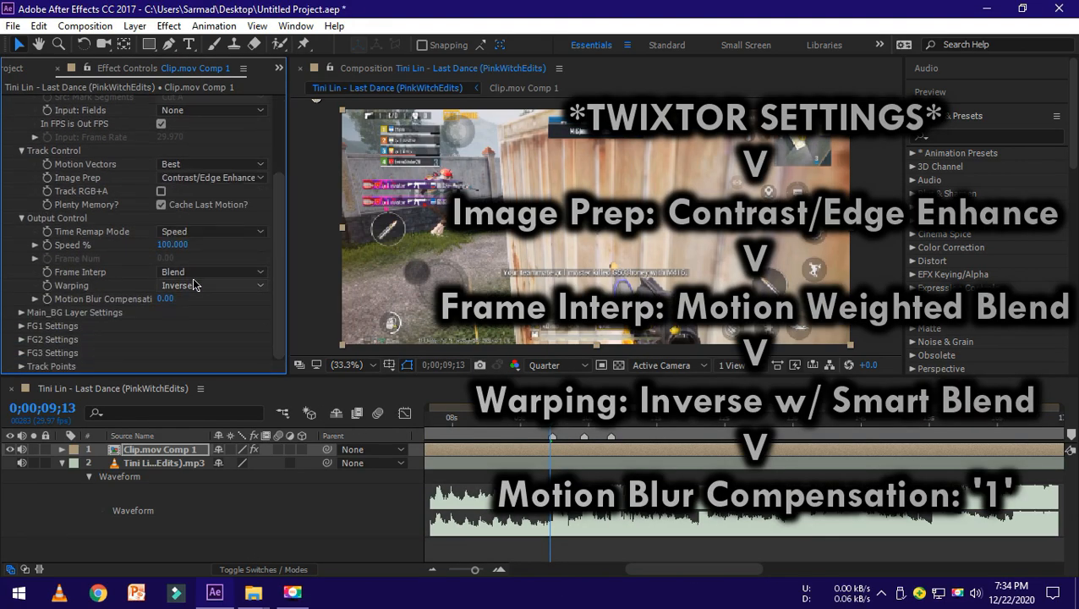
Step: Adjust Twixtor's output settings for motion-weighted, smart-blend slow motion
left_click(211, 270)
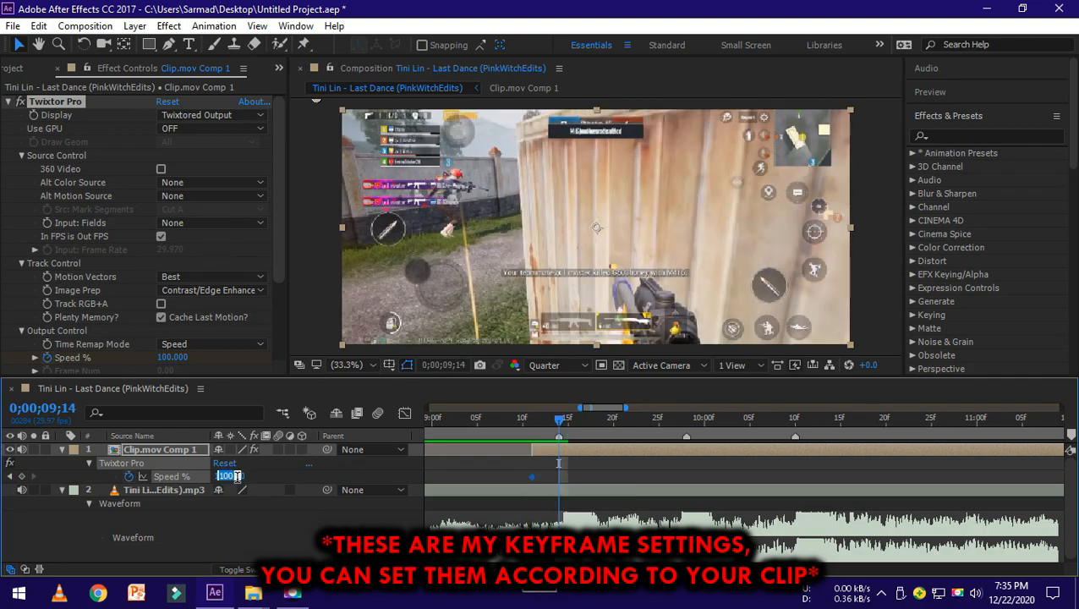
Step: Keyframe Twixtor Speed % from 10 to full speed to ramp around the beat
type("10.000")
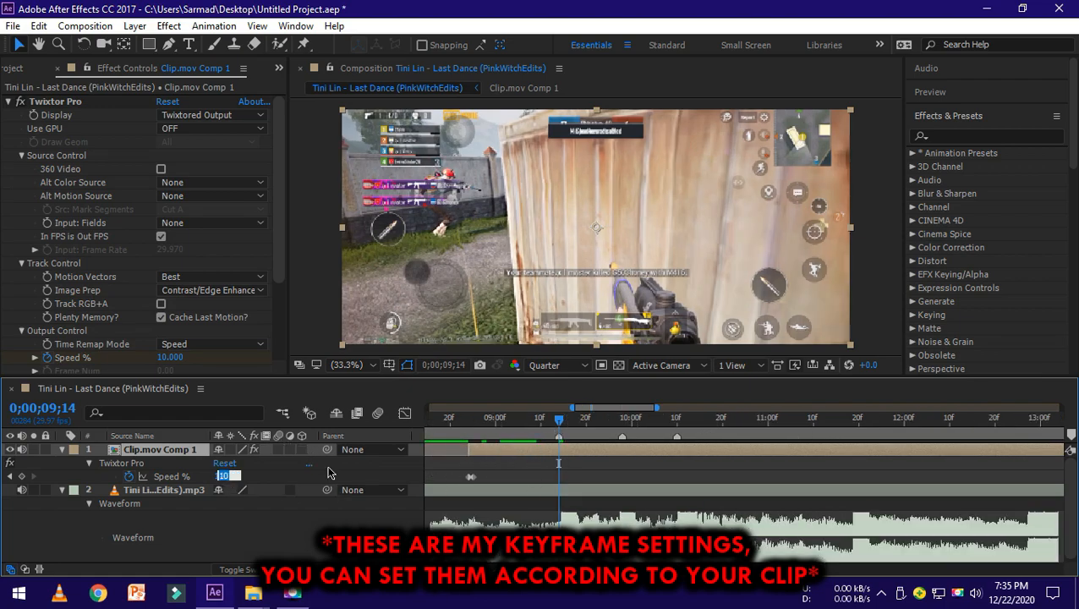
type("2")
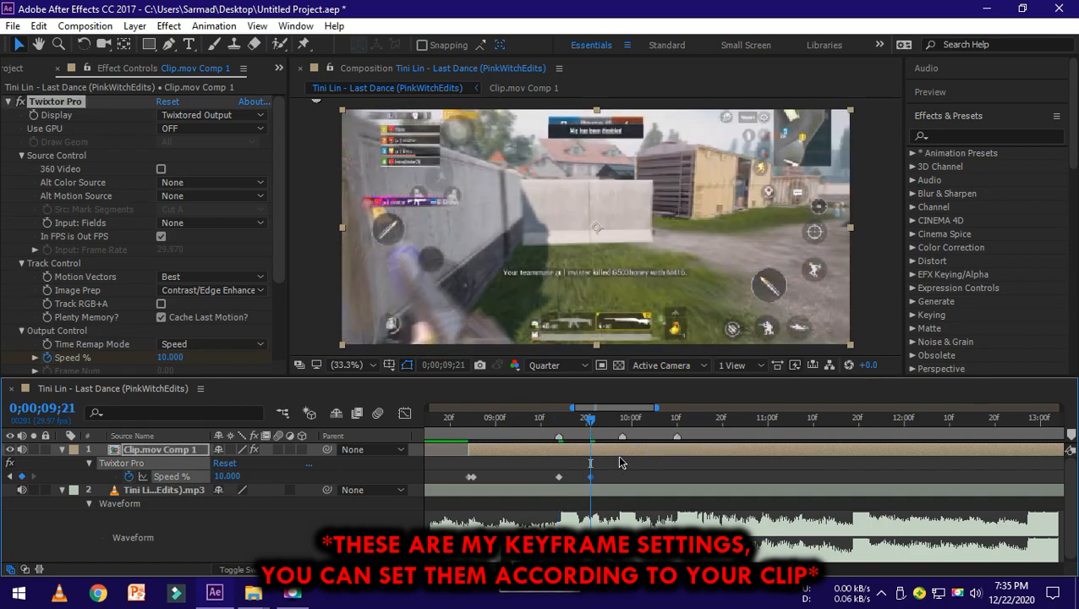
left_click(622, 416)
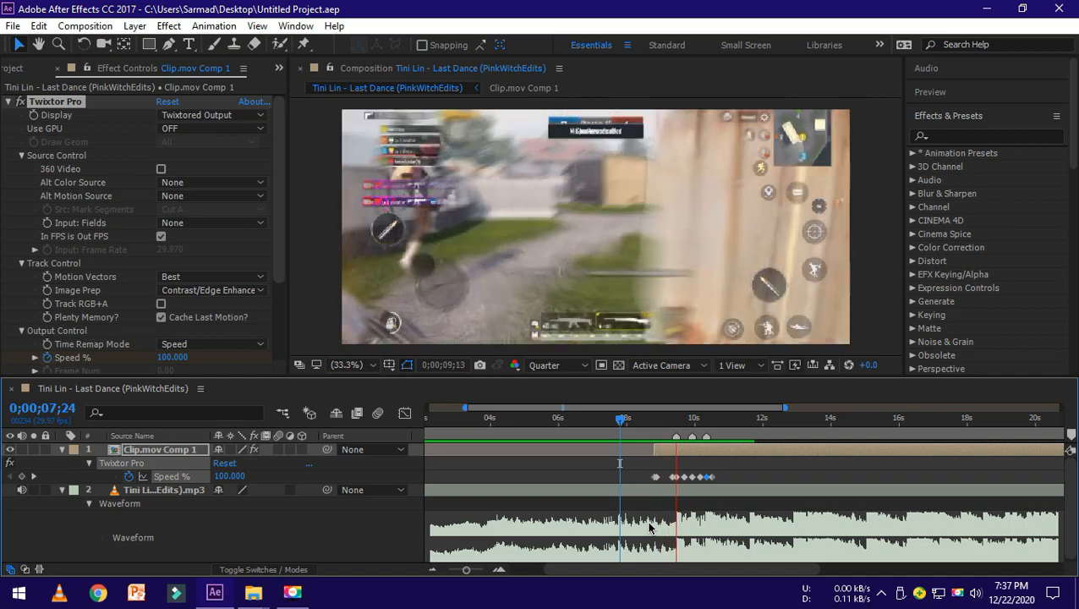
Step: Save the project and pre-compose the layer as Clip.mov Comp 2
key("ctrl+s")
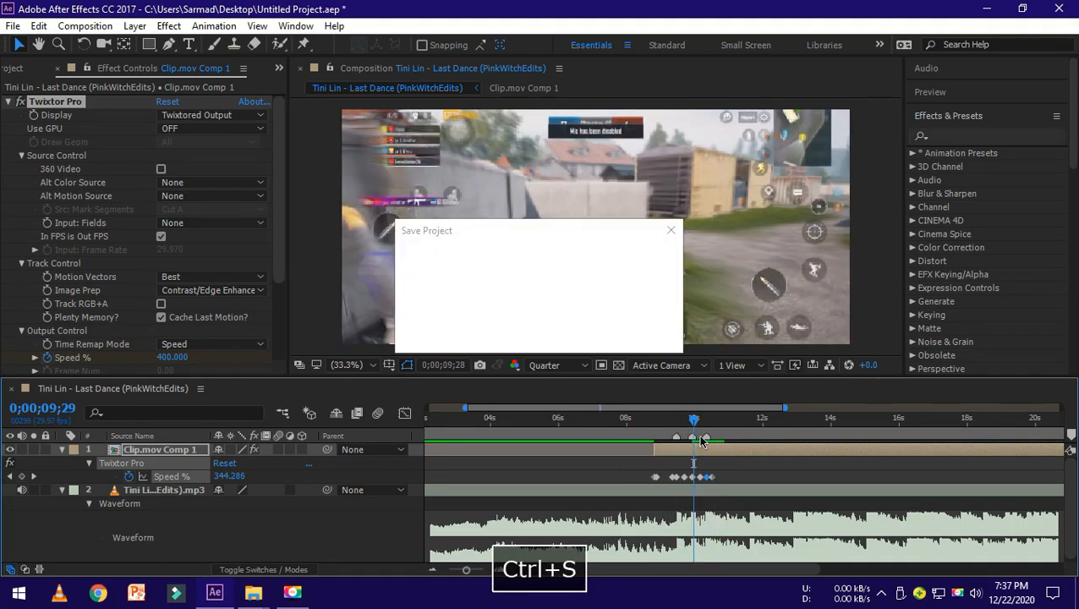
right_click(161, 450)
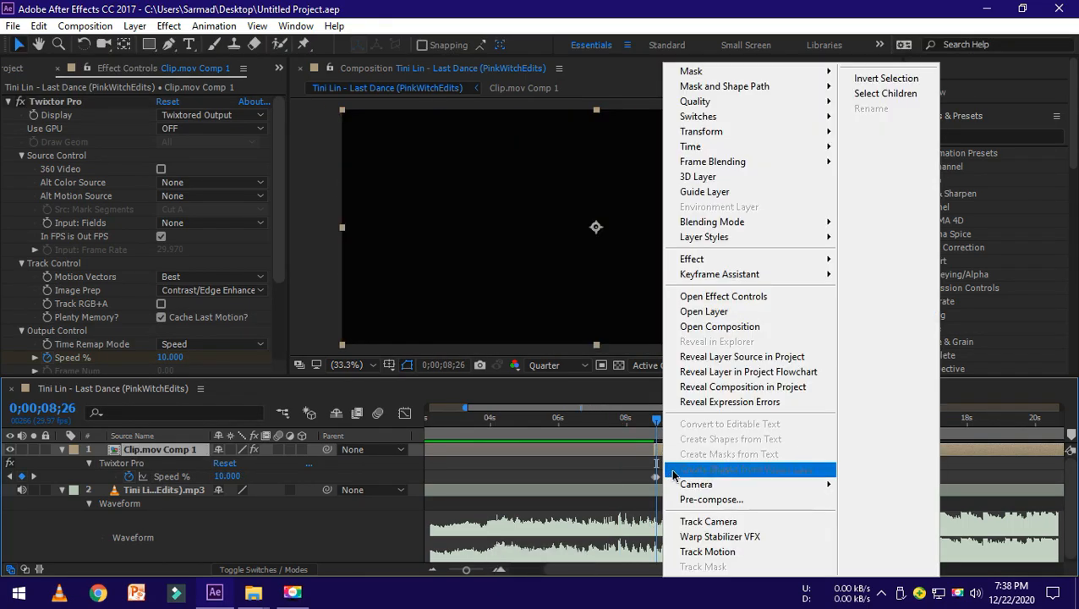
left_click(710, 499)
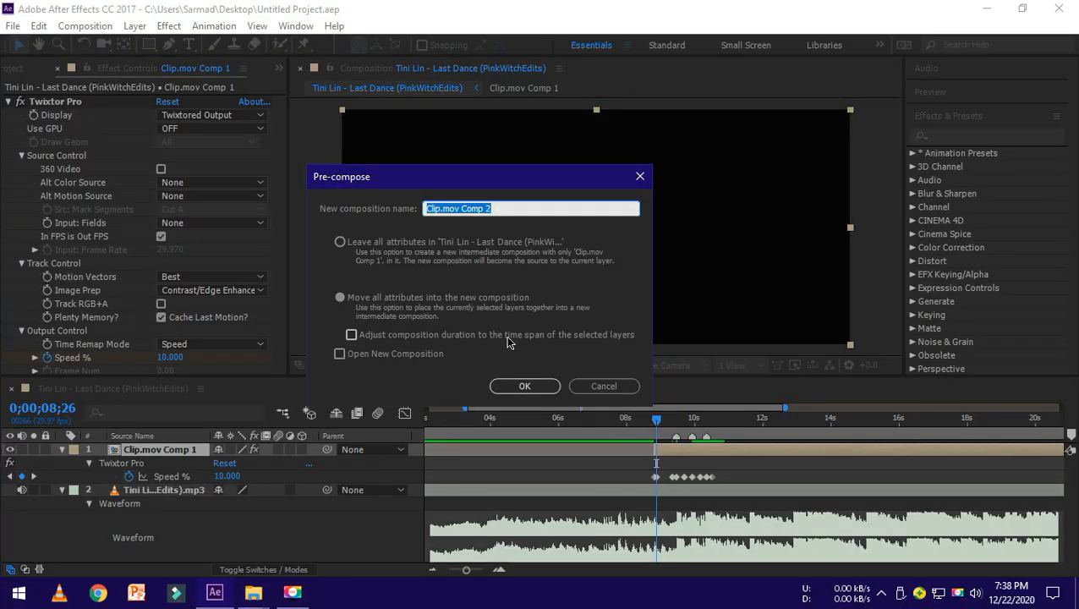
left_click(524, 386)
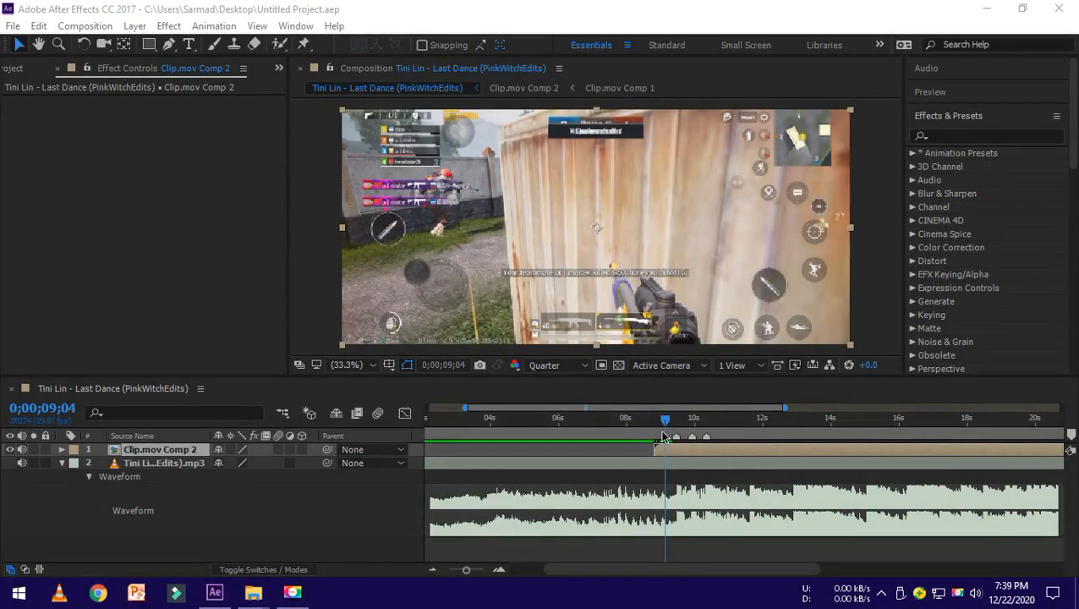
Step: Add an adjustment layer with Twitch, set its Amount, and enable Blur, Light and Slide
right_click(595, 229)
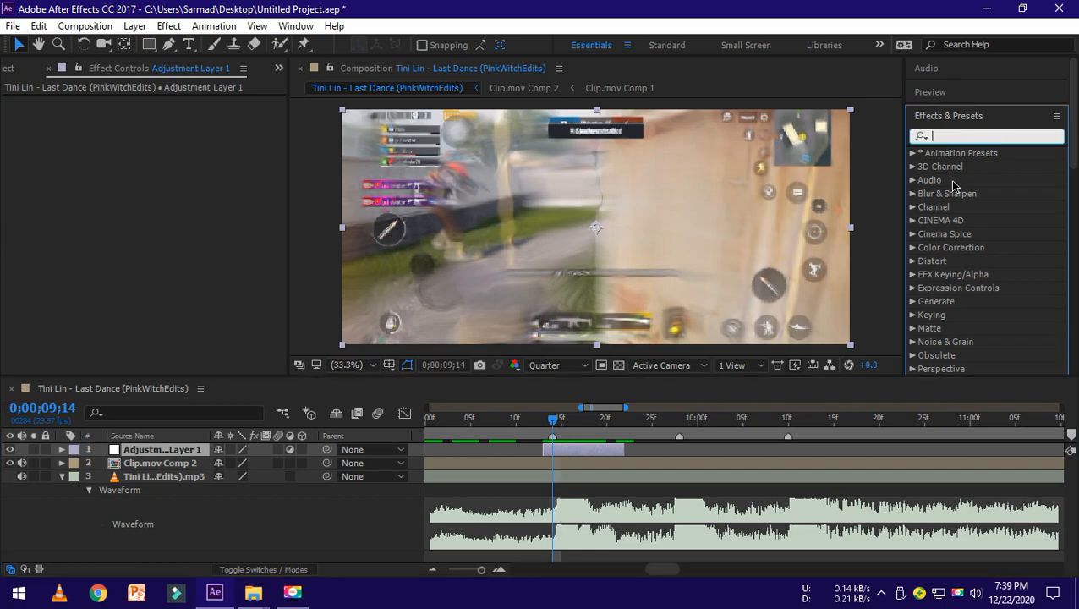
type("twitc")
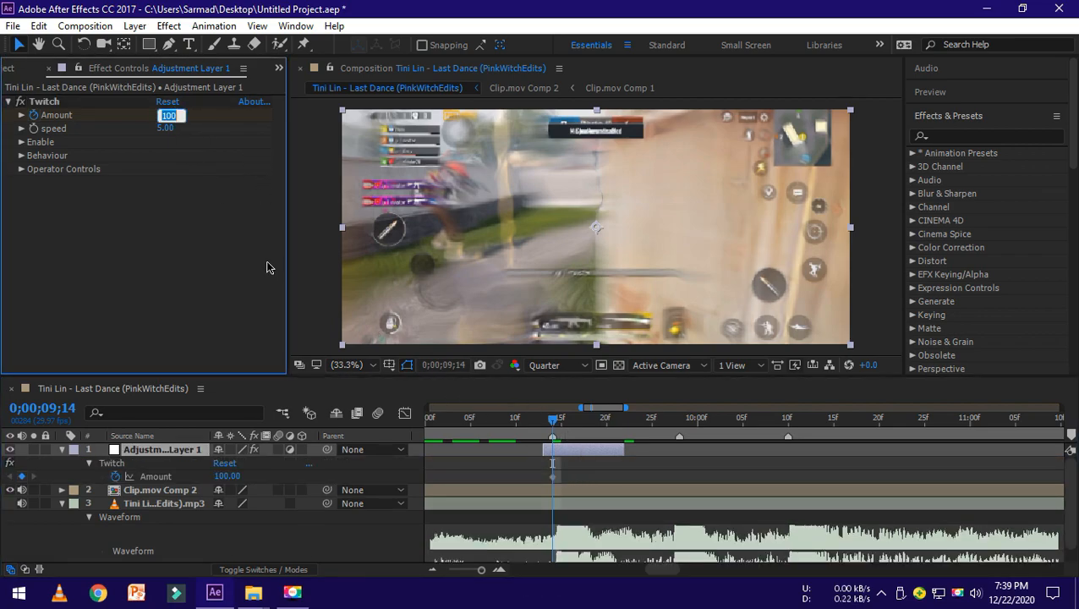
type("0")
key("Enter")
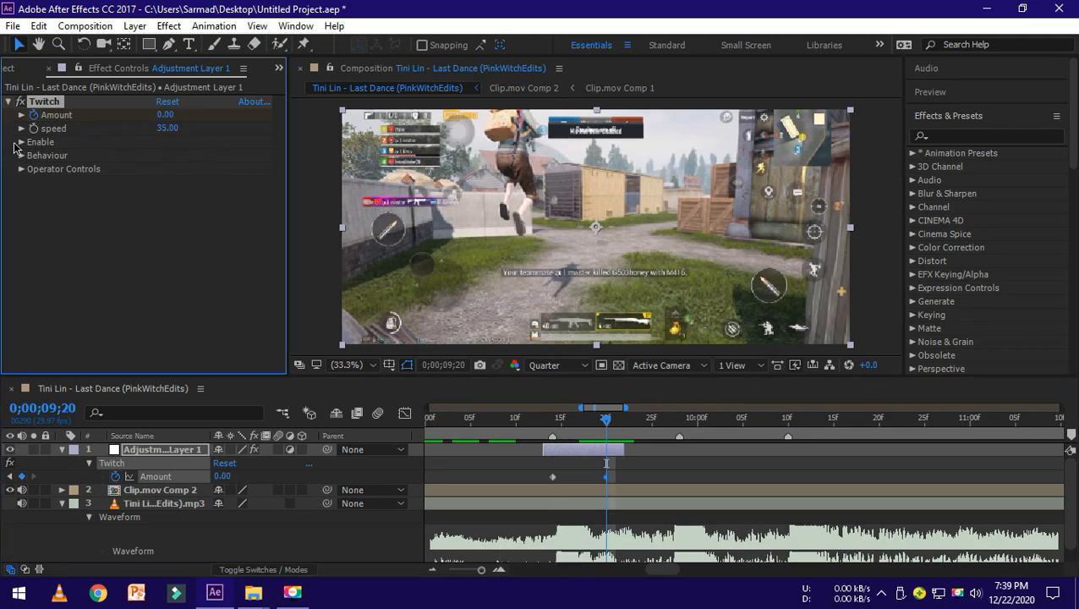
left_click(20, 142)
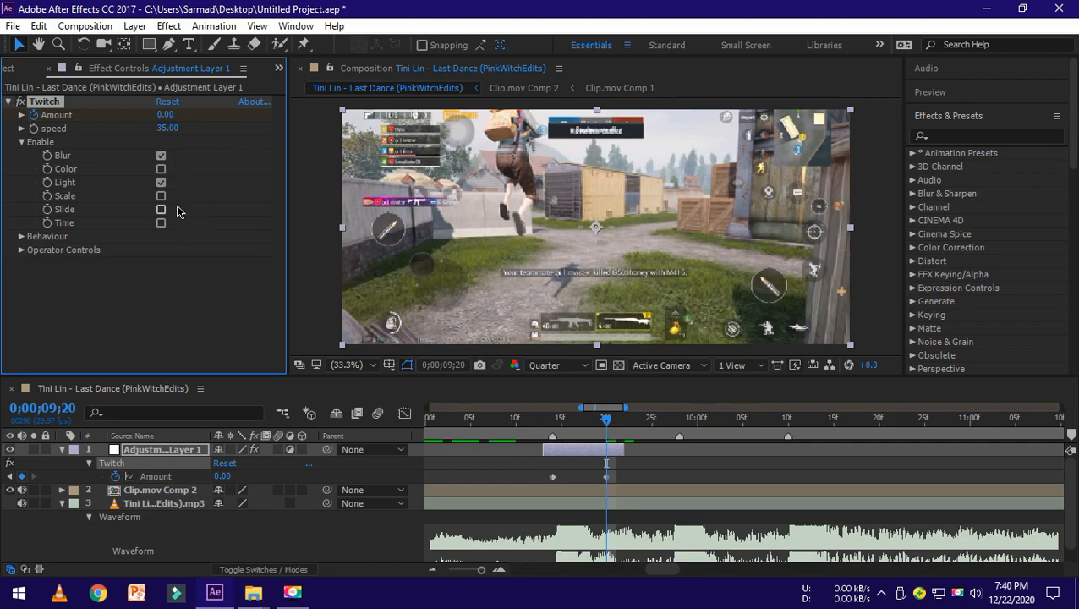
left_click(160, 210)
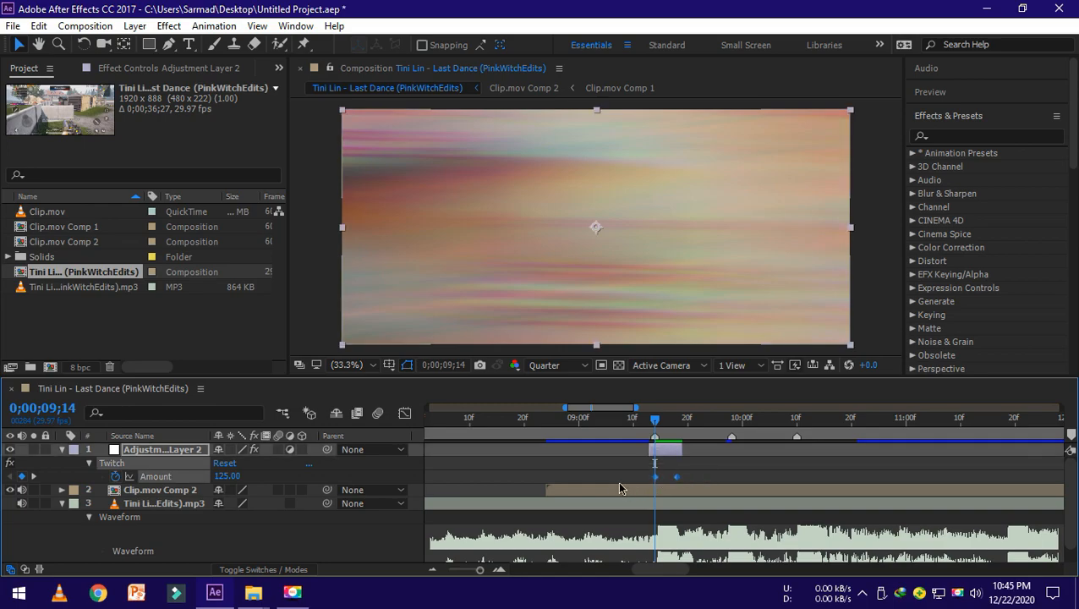
Step: Adjust the Amount keyframes, repeat the Twitch layer on more beats, and preview the shakes
right_click(656, 477)
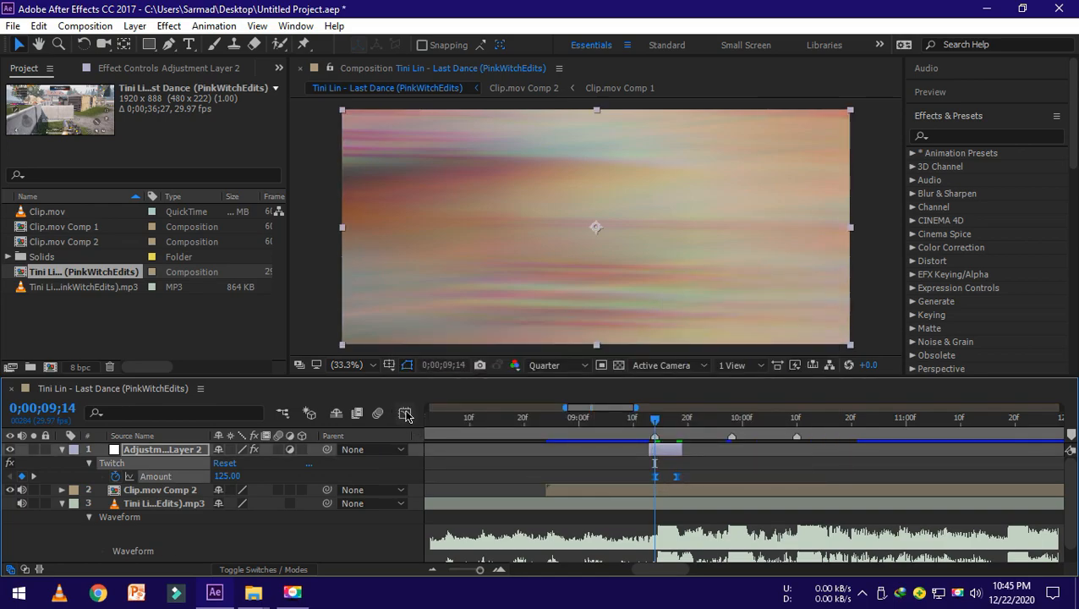
left_click(406, 412)
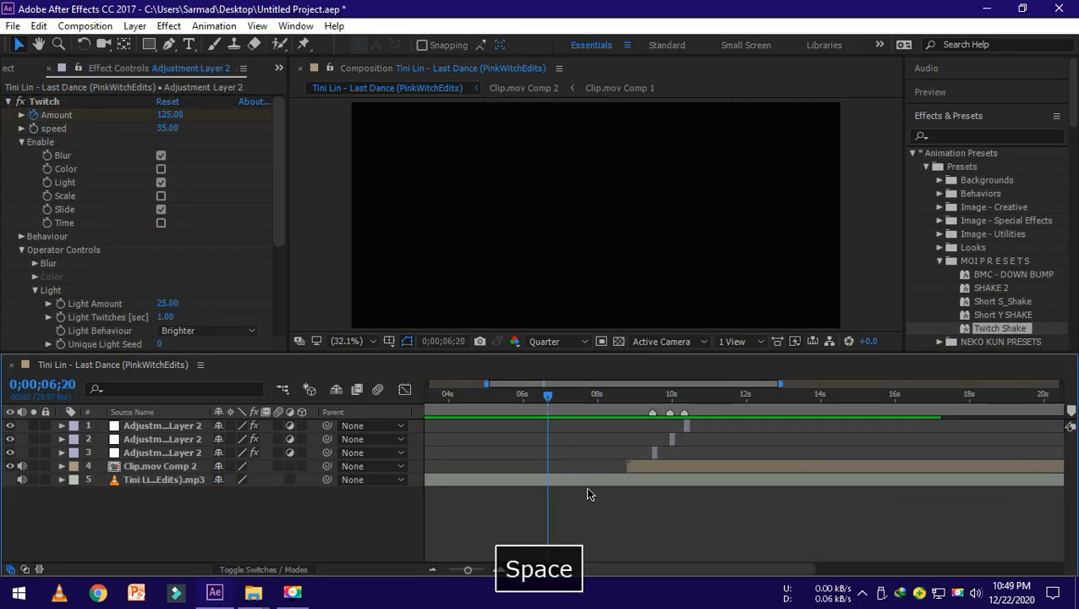
key("space")
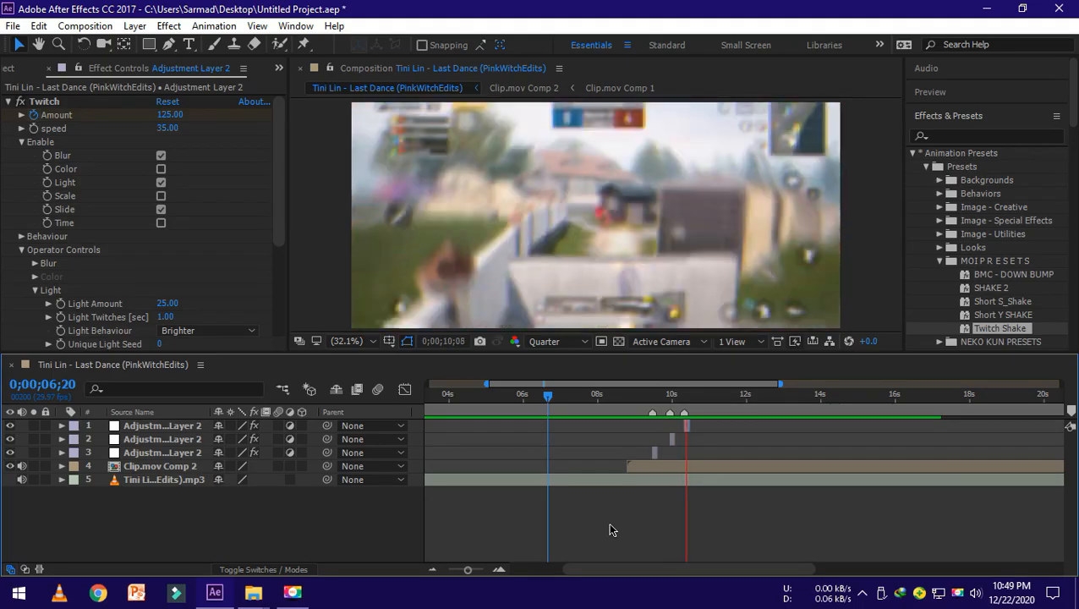
key("space")
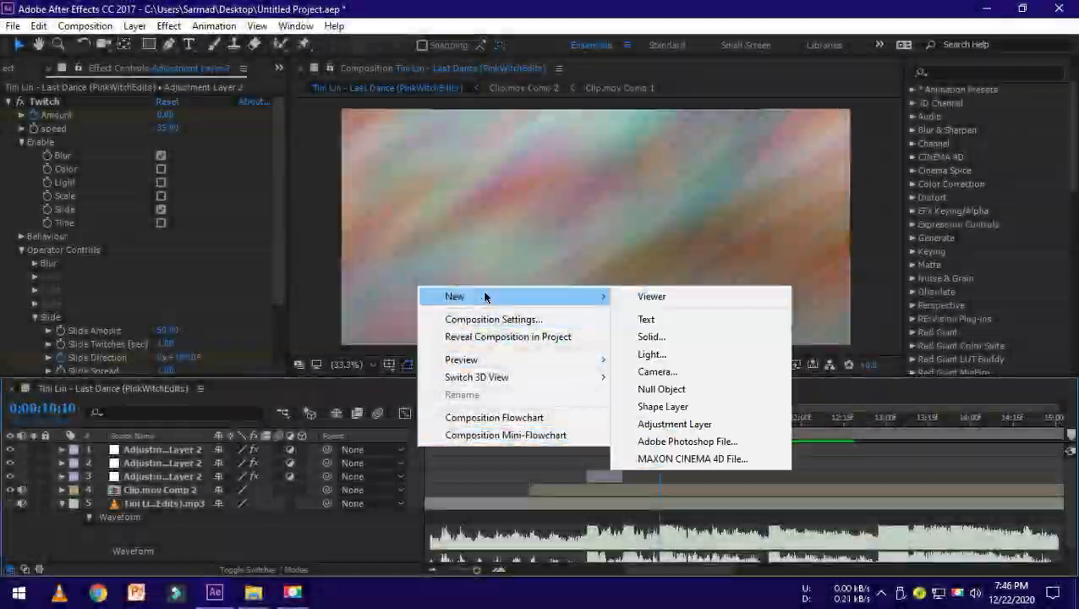
Step: Apply a Fisheye Warp to Adjustment Layer 4 with animated Bend keyframes
left_click(675, 423)
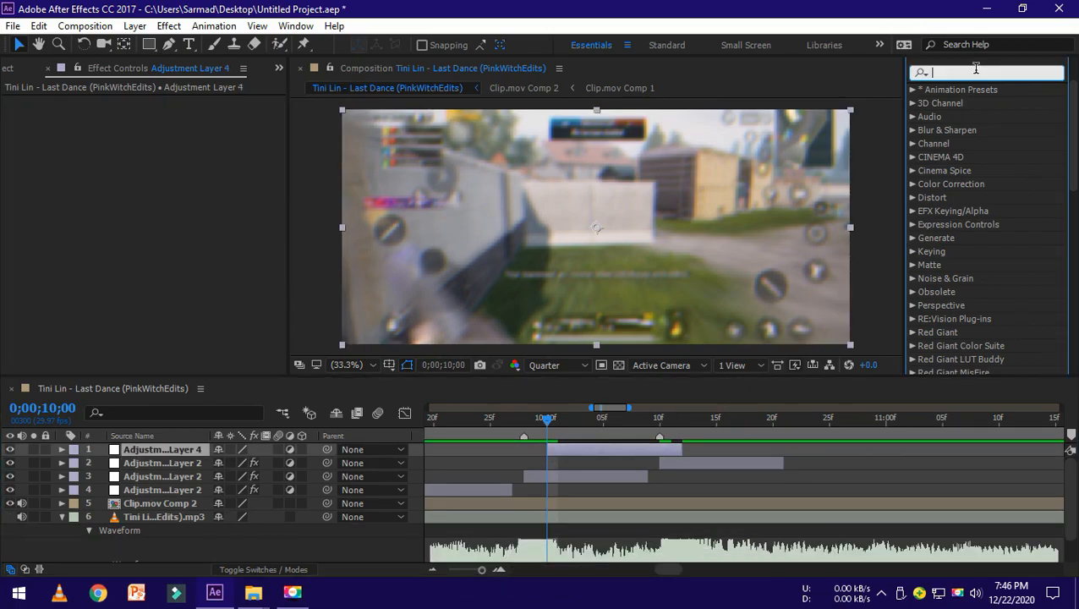
type("warp")
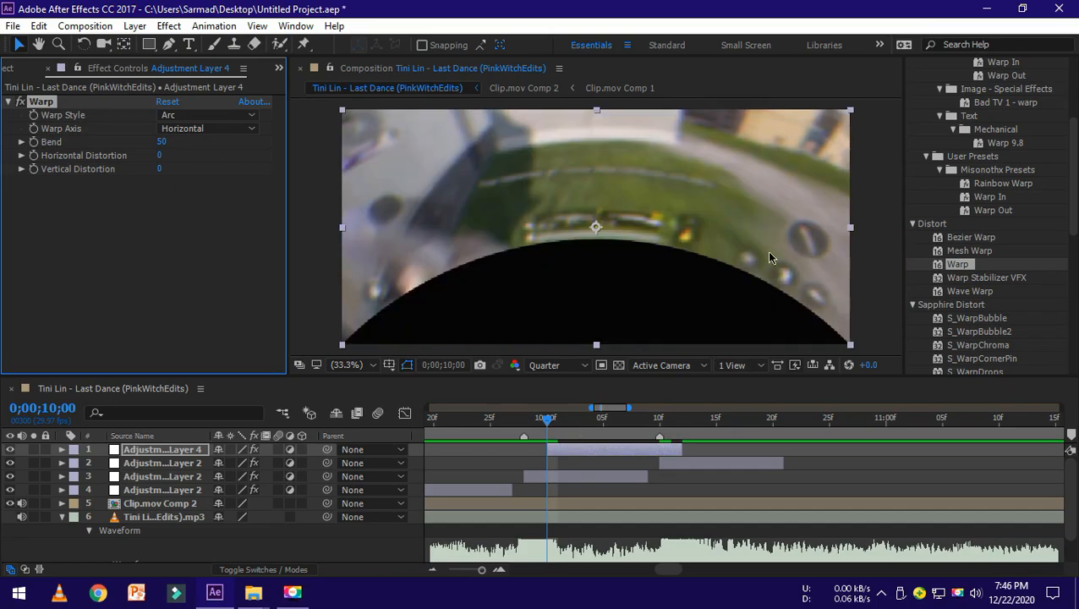
left_click(206, 115)
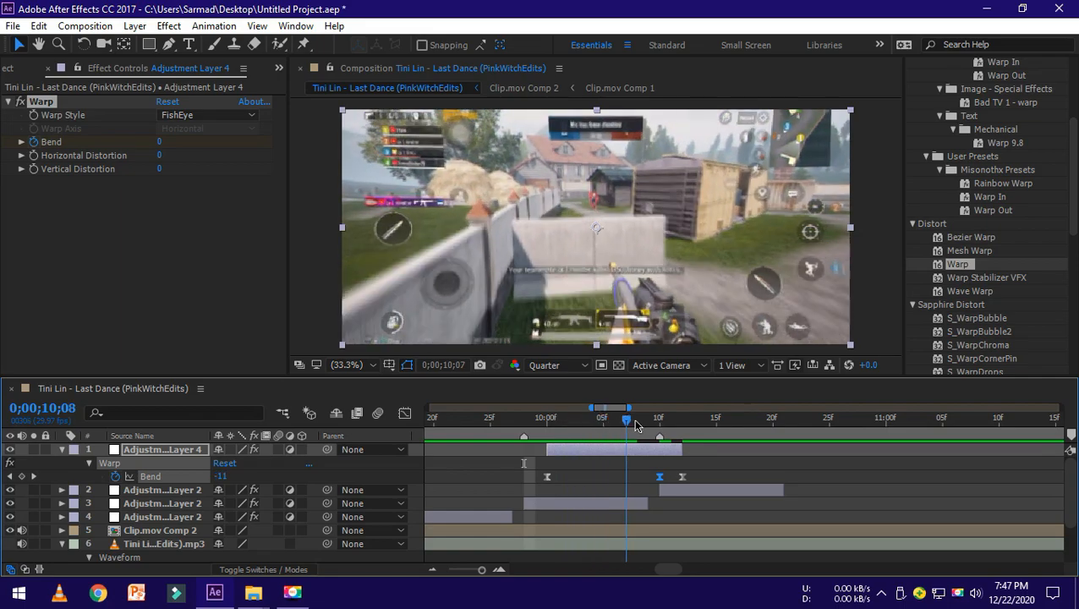
Step: Play back the warped section to check the result
key("space")
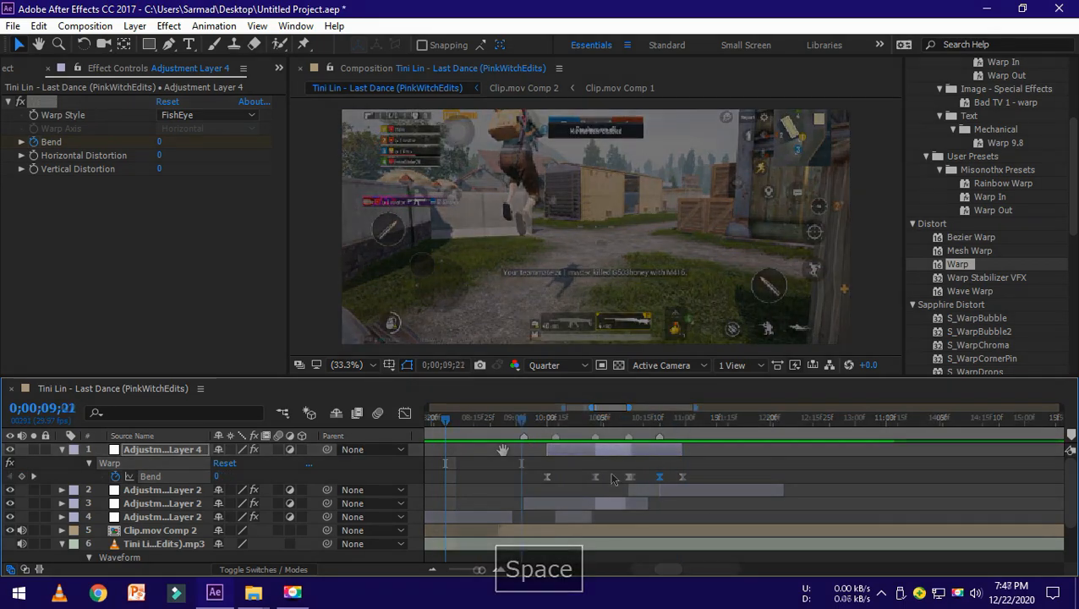
key("space")
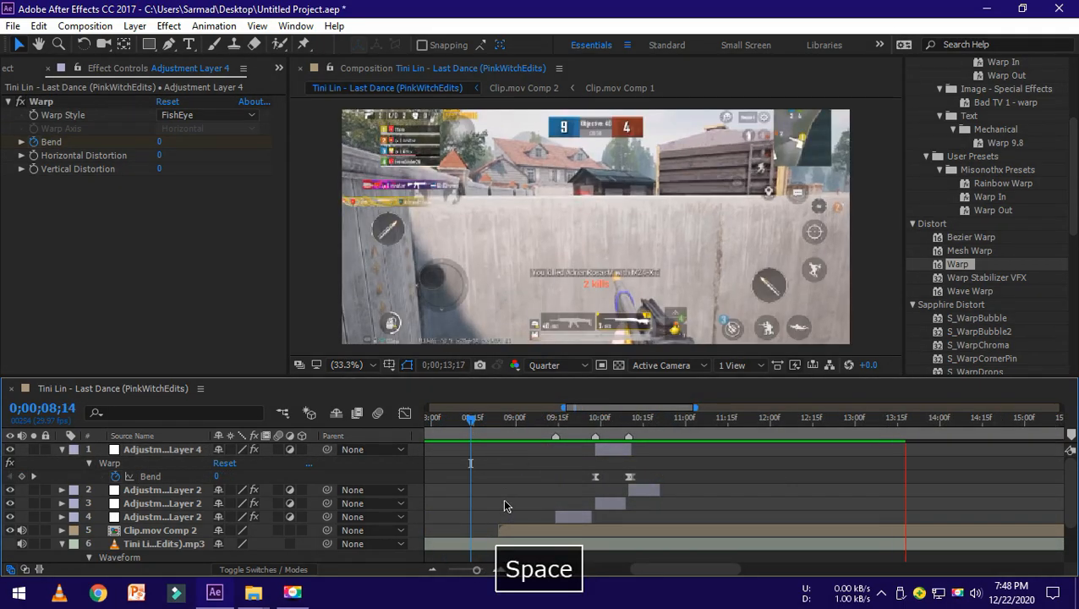
key("space")
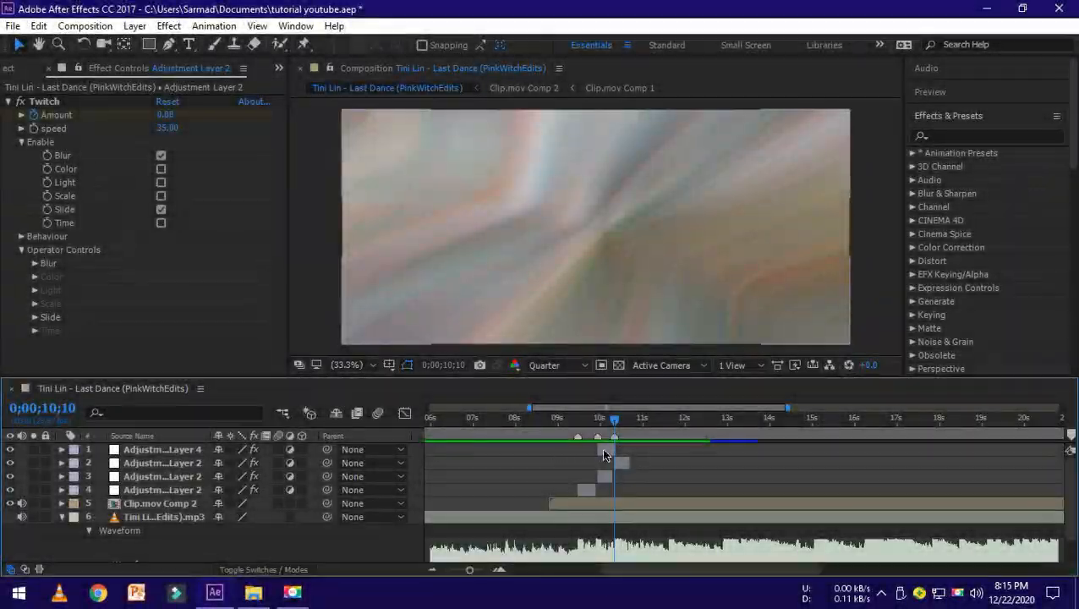
Step: Add a new adjustment layer with S_ScanLines and keyframe its Lines Sharpness at the marker
right_click(604, 457)
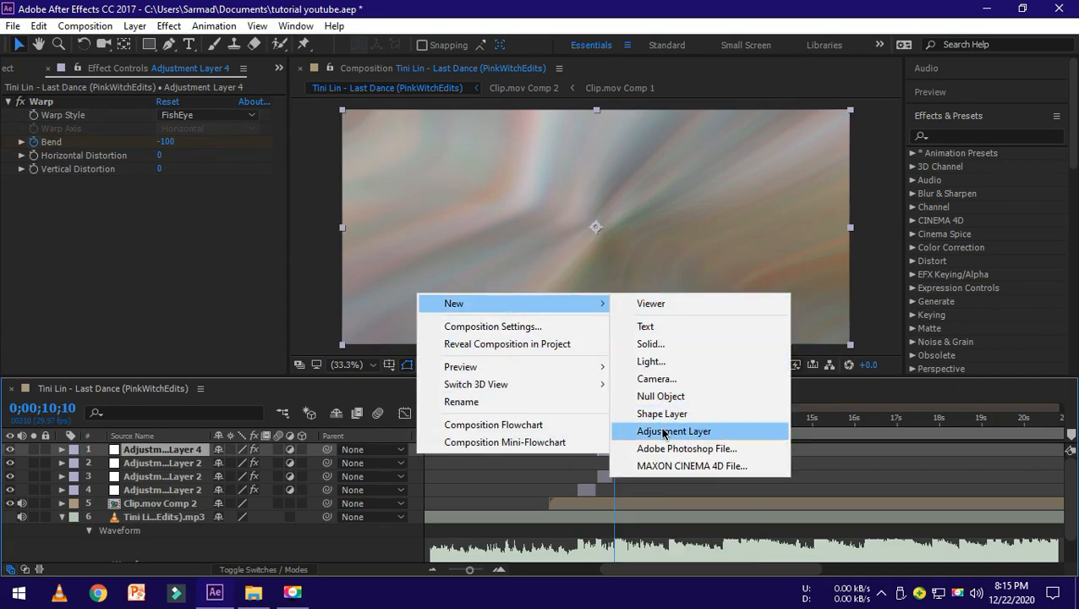
left_click(673, 431)
type("s_scan")
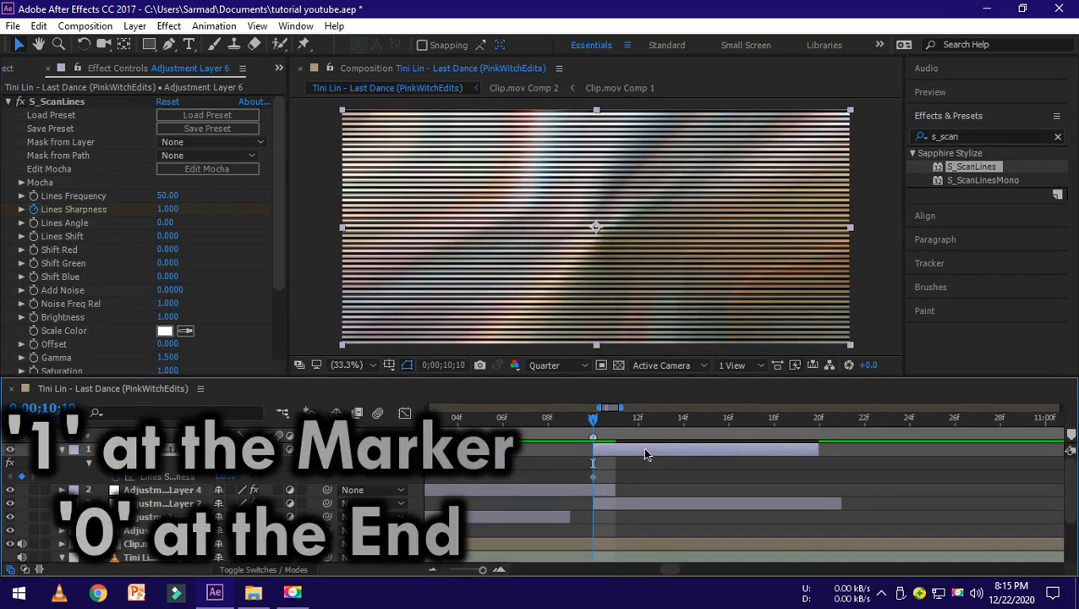
left_click(796, 418)
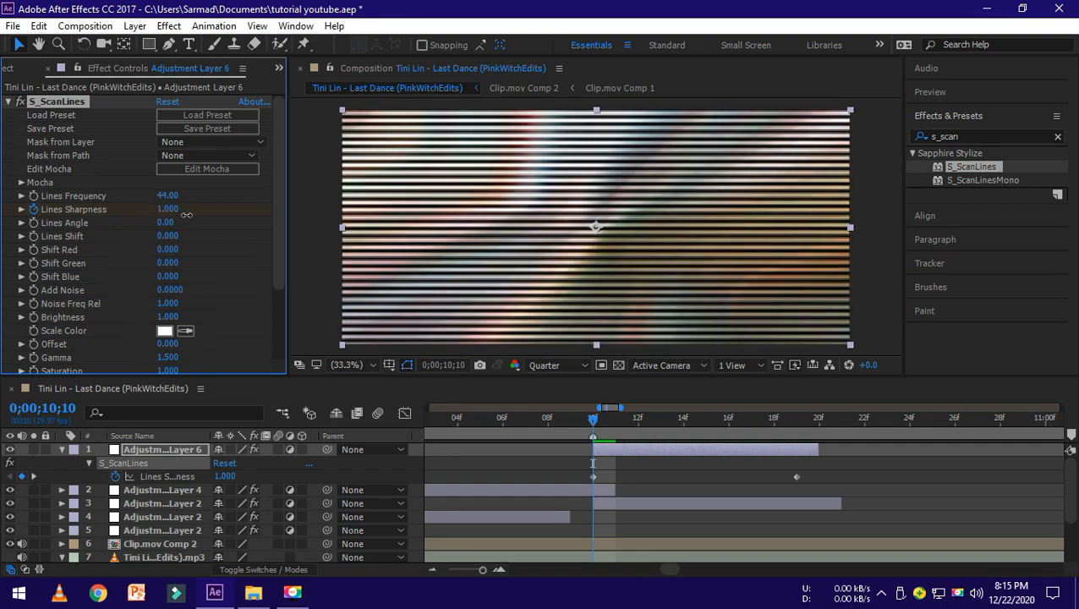
left_click_drag(166, 196, 175, 197)
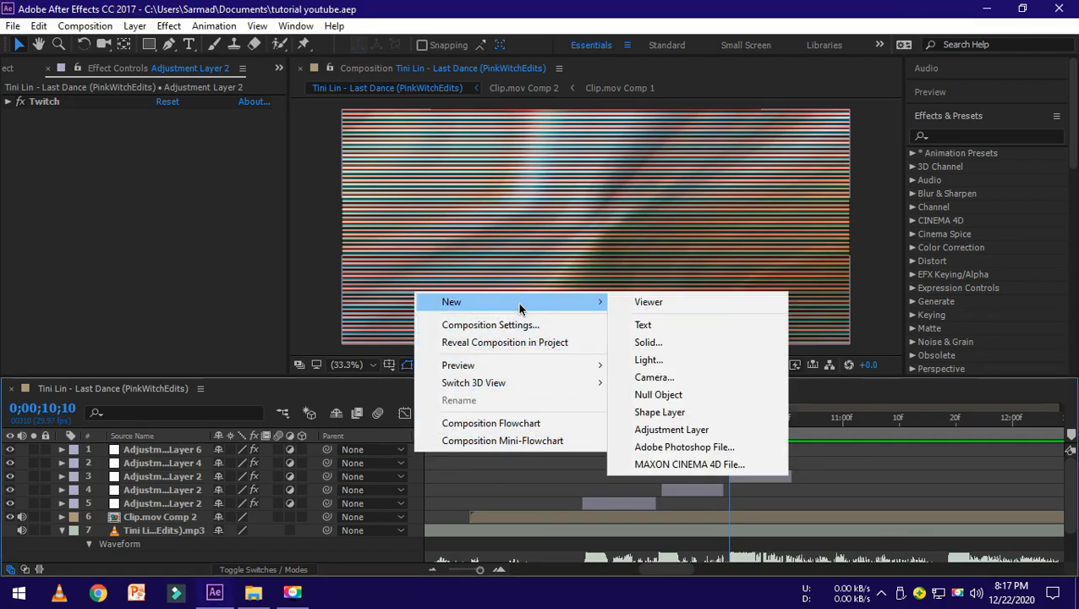
Step: Add an adjustment layer with Wave Warp pinned on All Edges and preview it
left_click(670, 429)
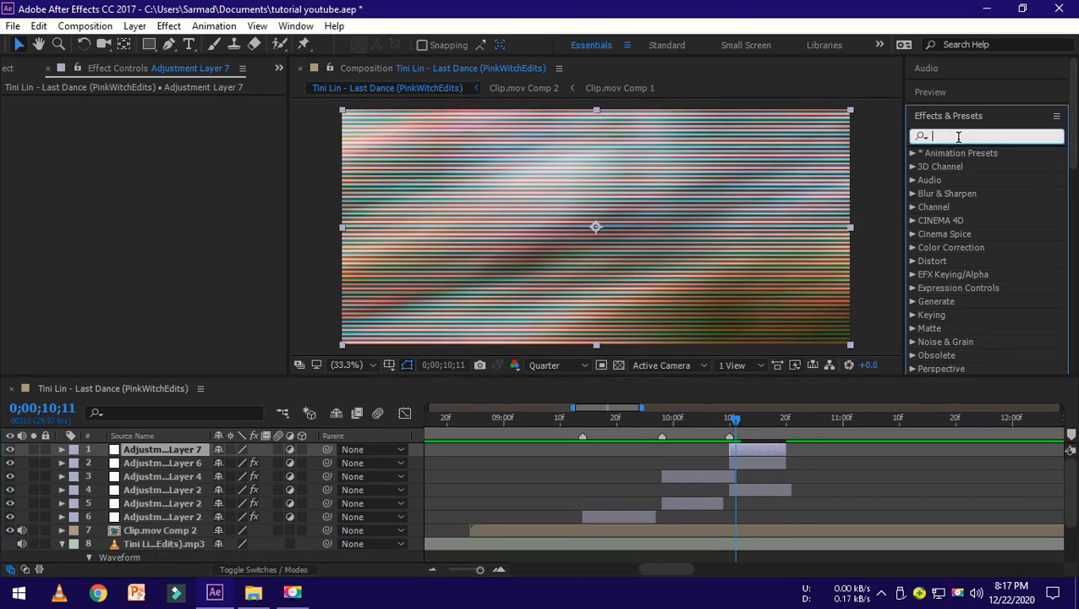
type("wave")
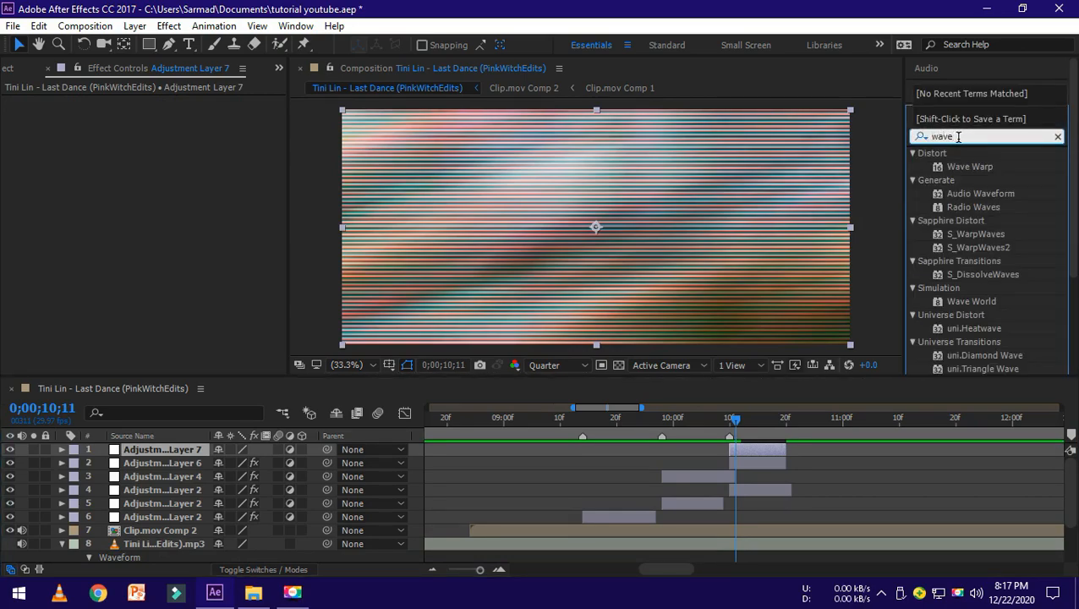
double_click(971, 165)
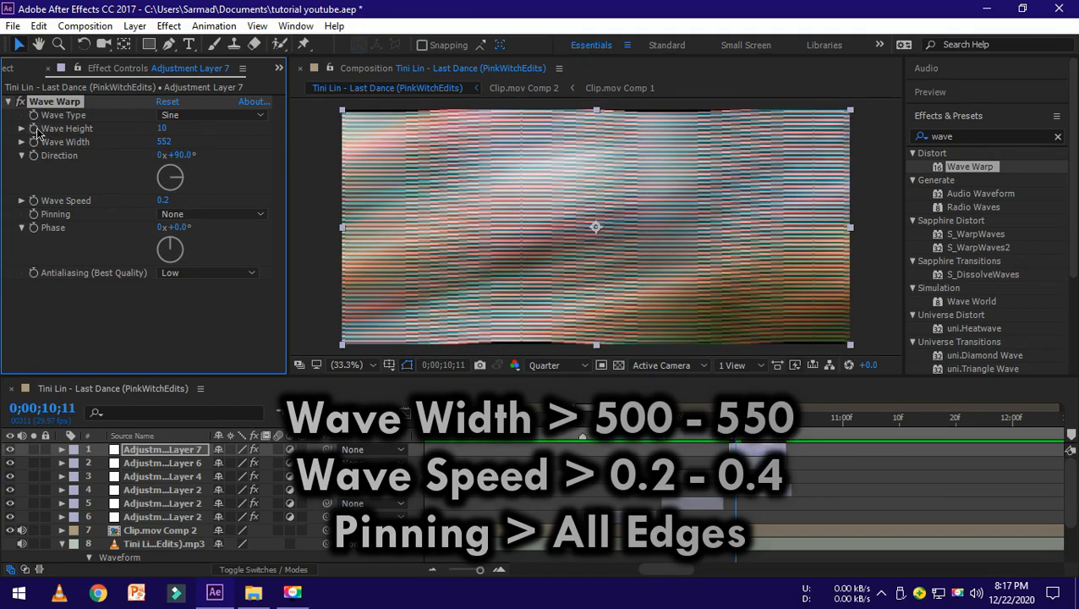
left_click(212, 213)
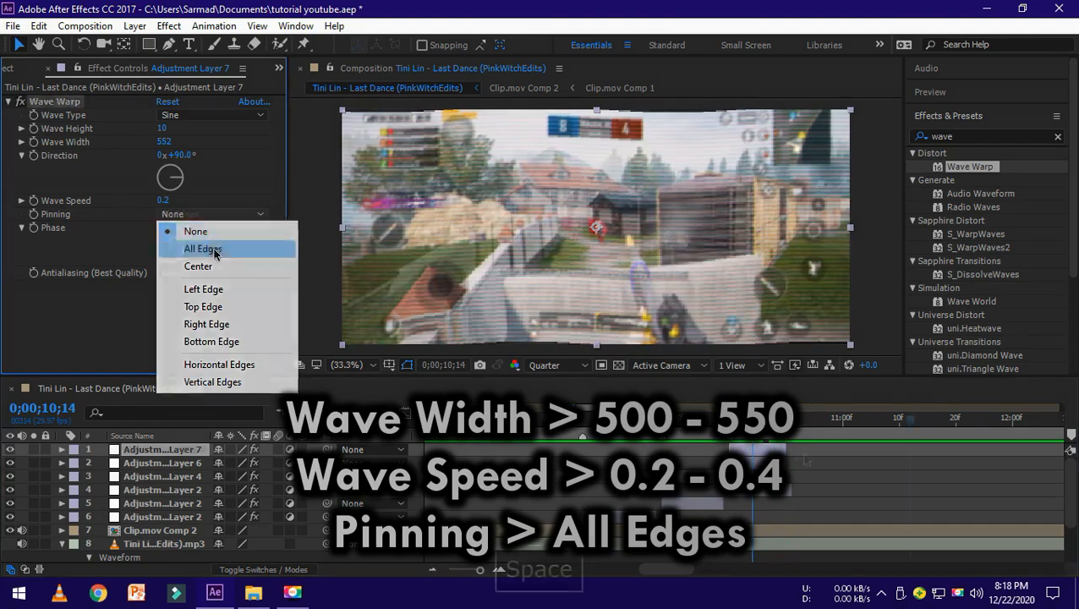
left_click(203, 247)
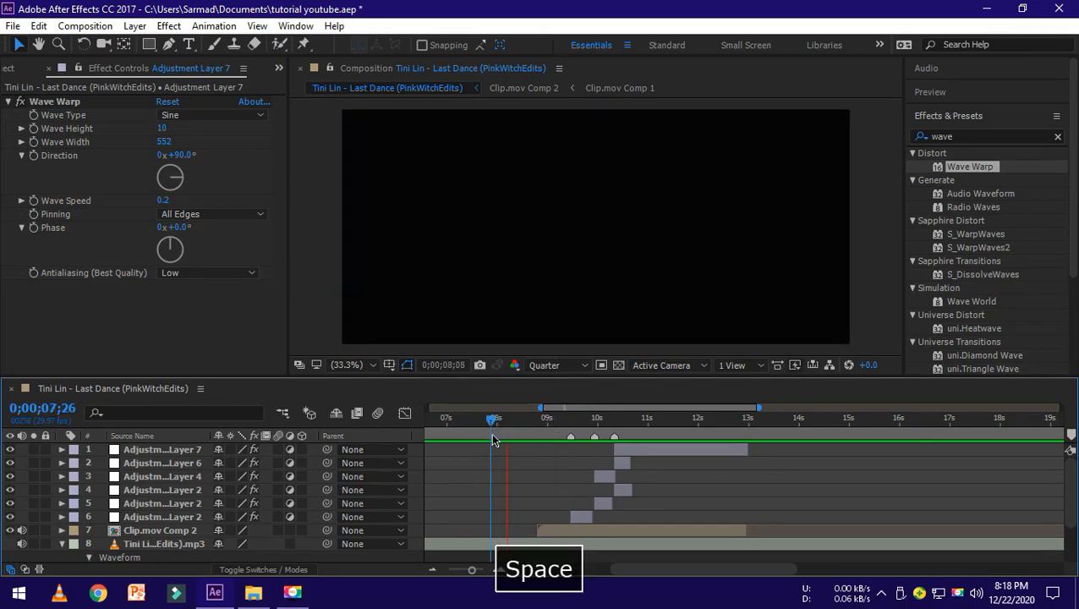
key("space")
type("magic")
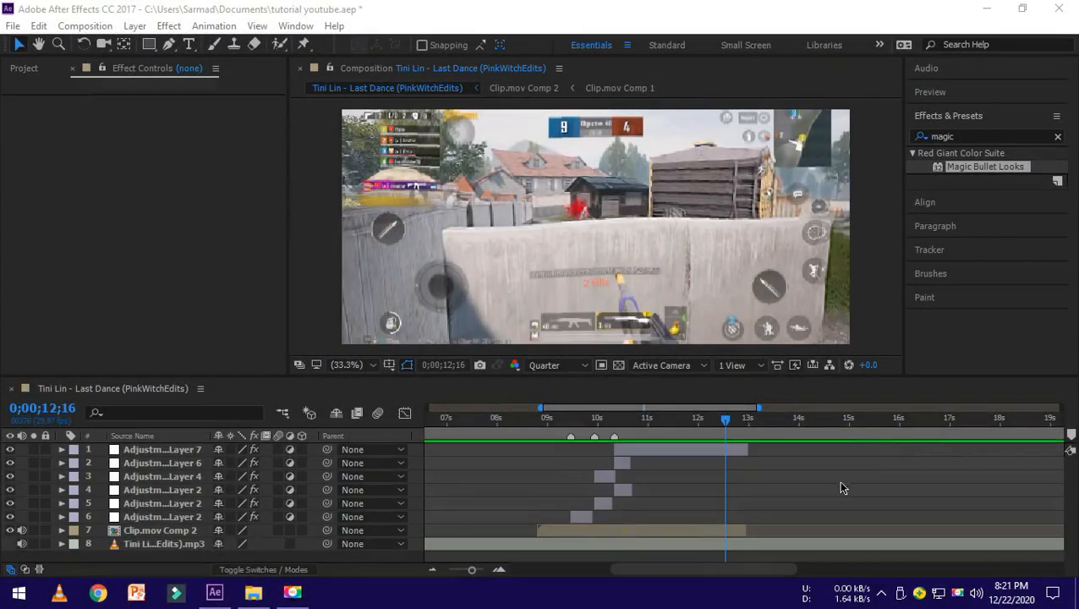
Step: Pre-compose every layer in the composition into Pre-comp 1
key("ctrl+a")
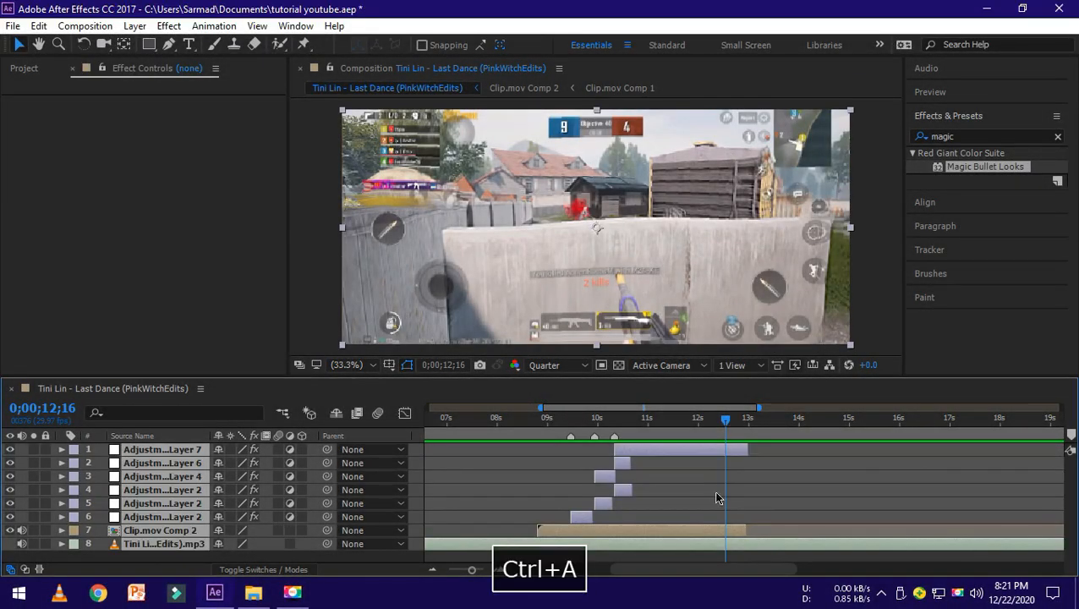
key("ctrl+shift+c")
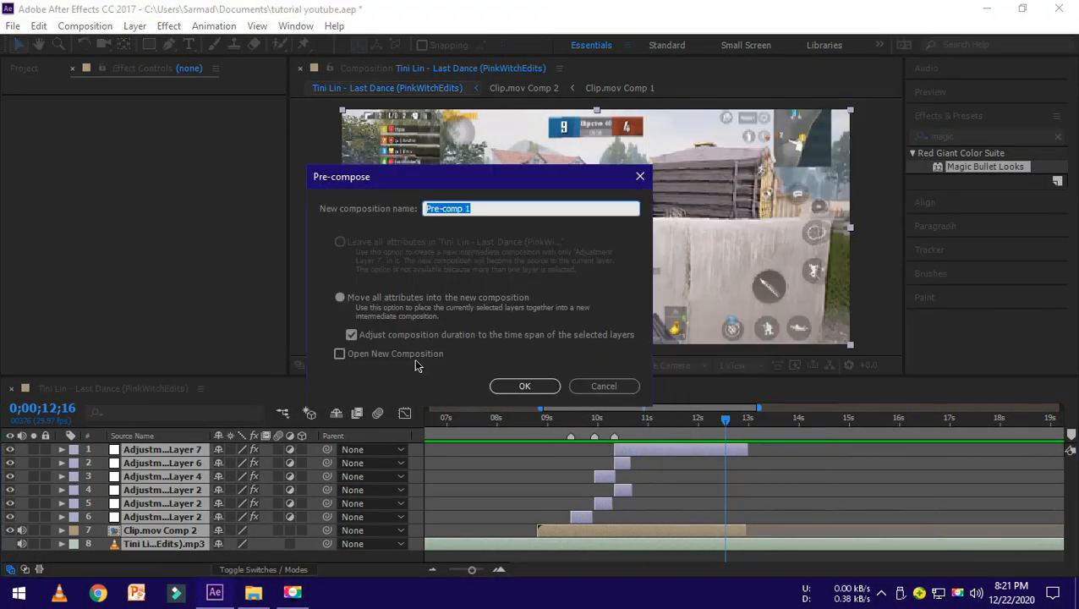
left_click(524, 385)
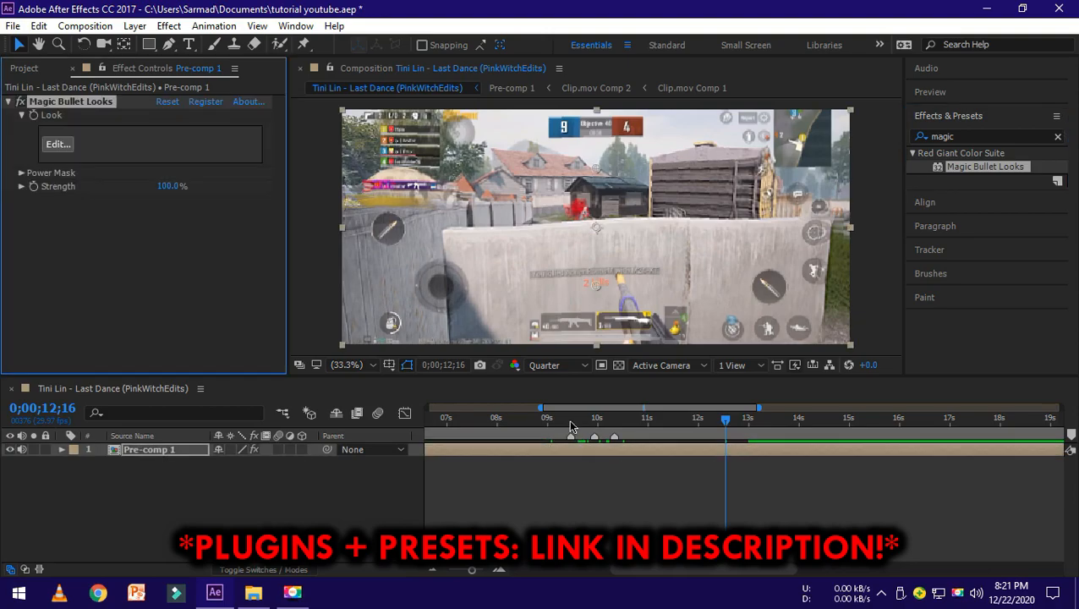
Step: Move near the 10-second mark and bring up the Magic Bullet Looks editor
left_click(603, 419)
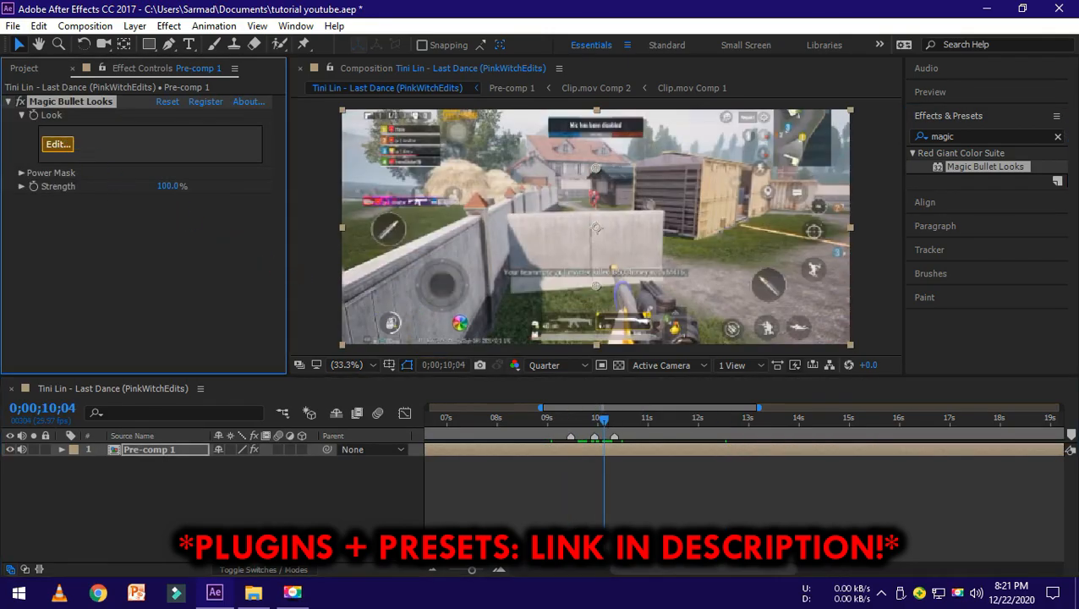
left_click(57, 144)
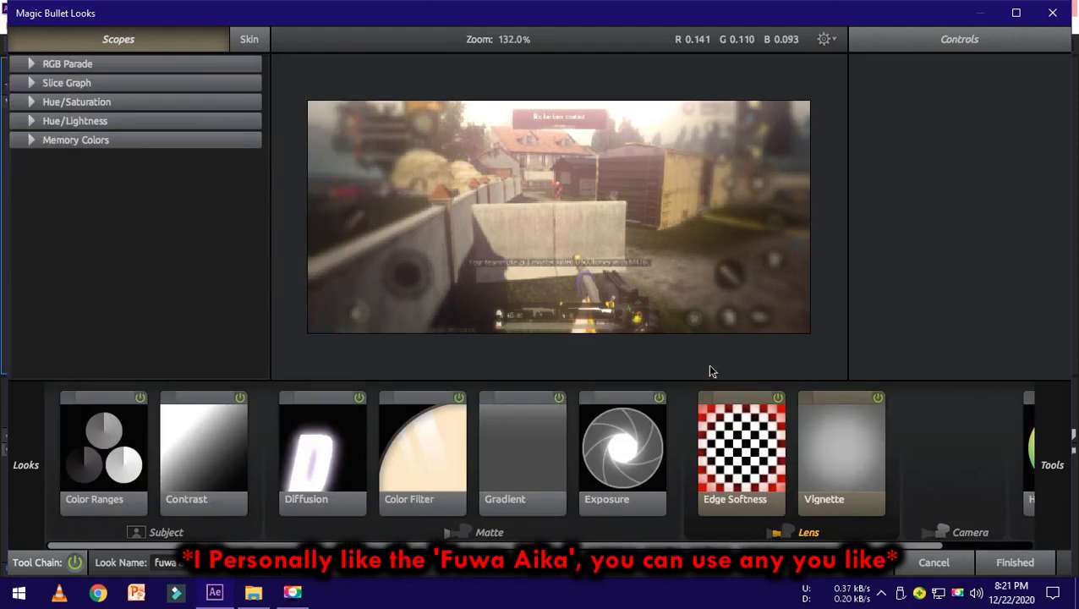
Step: Add the Edge Softness lens tool and finish the look back into Pre-comp 1
left_click(740, 453)
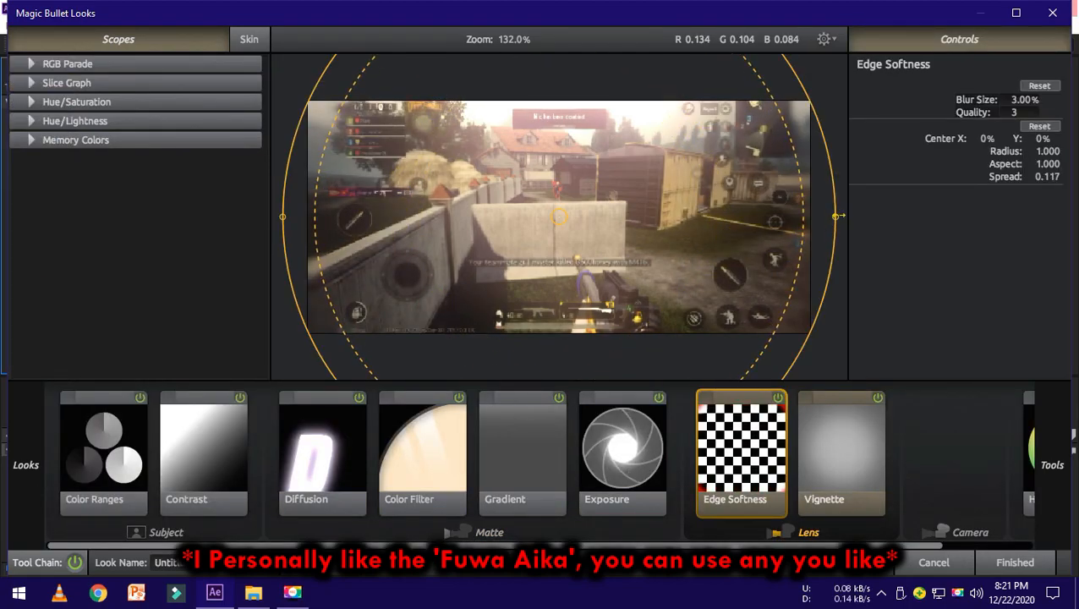
left_click(1014, 561)
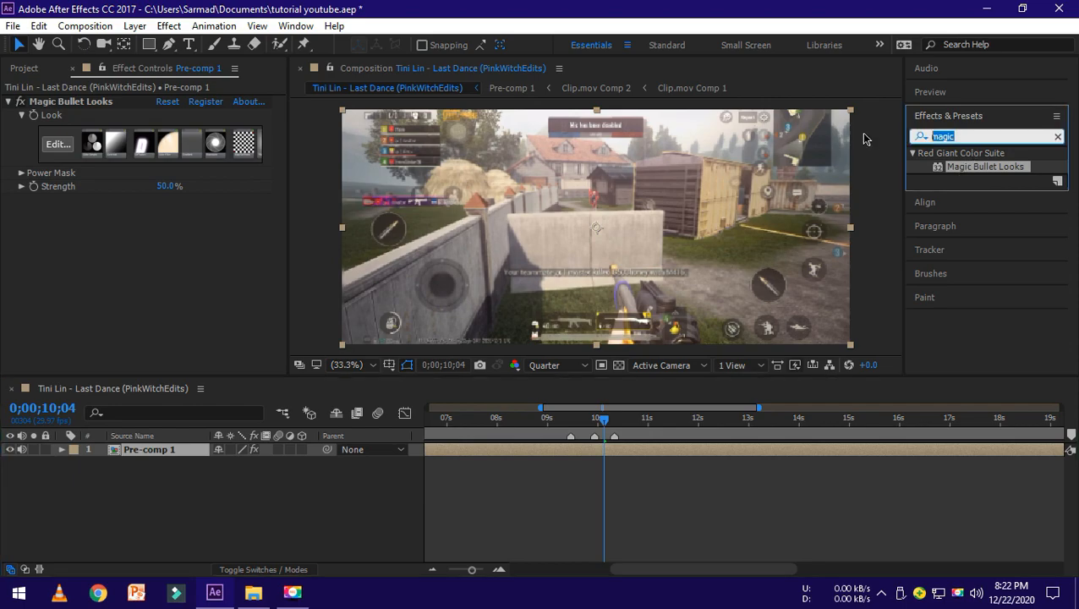
Step: Apply Lumetri Color to Pre-comp 1 via the 'lume' search and collapse its settings
type("lume")
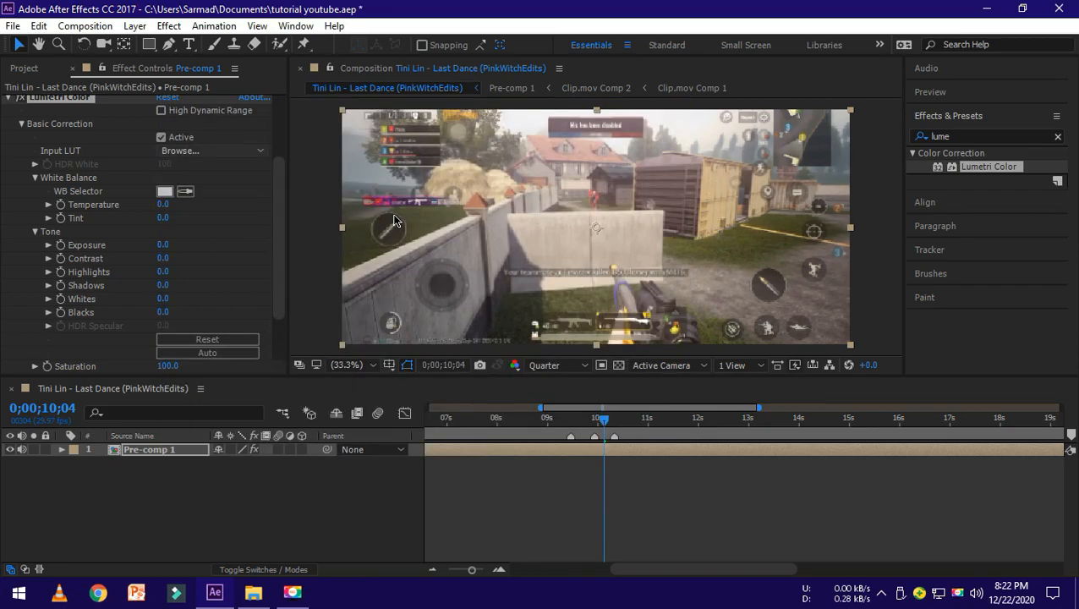
left_click(211, 149)
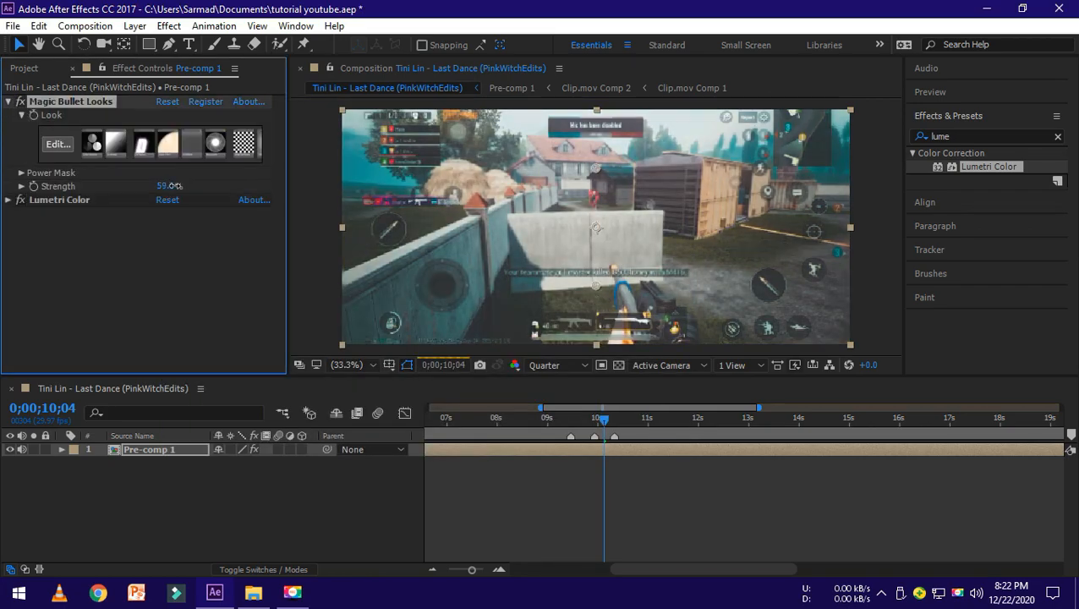
Step: Raise the Magic Bullet Looks strength to 74% and save the project
left_click_drag(169, 185, 186, 184)
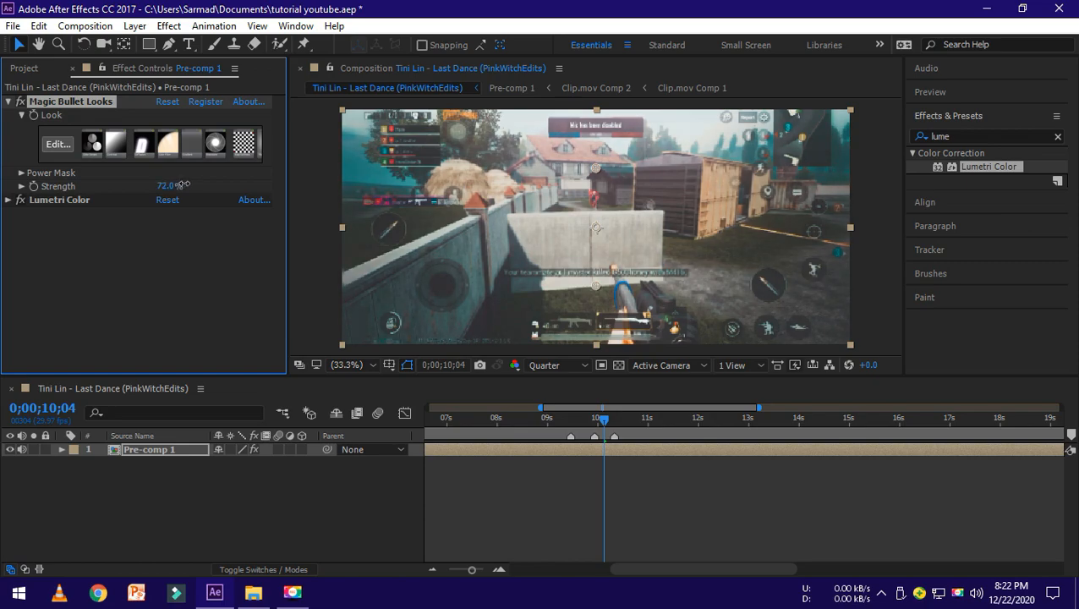
left_click_drag(169, 184, 177, 184)
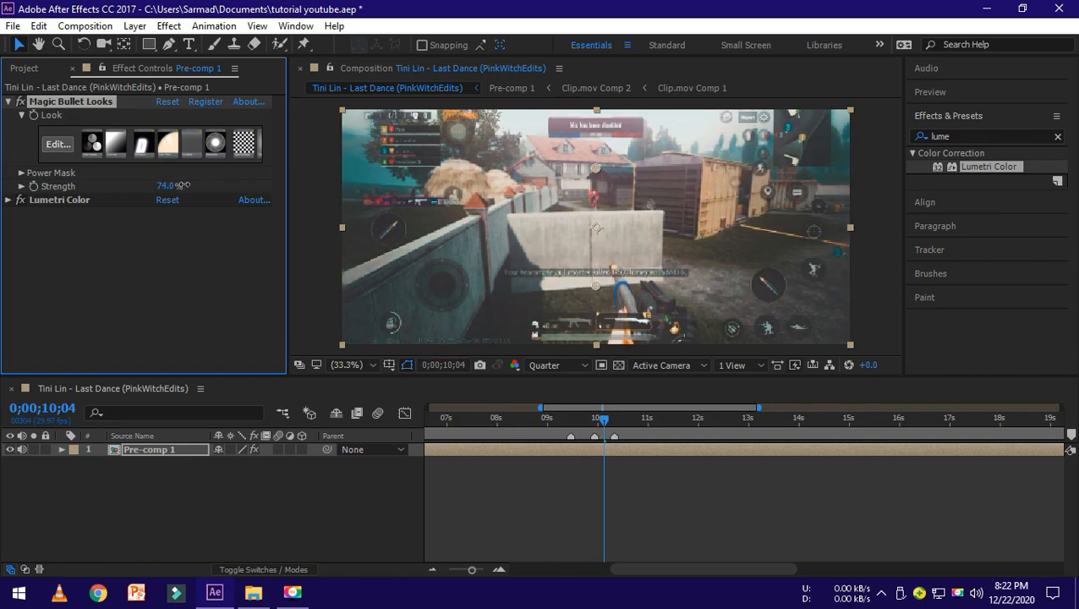
key("ctrl+s")
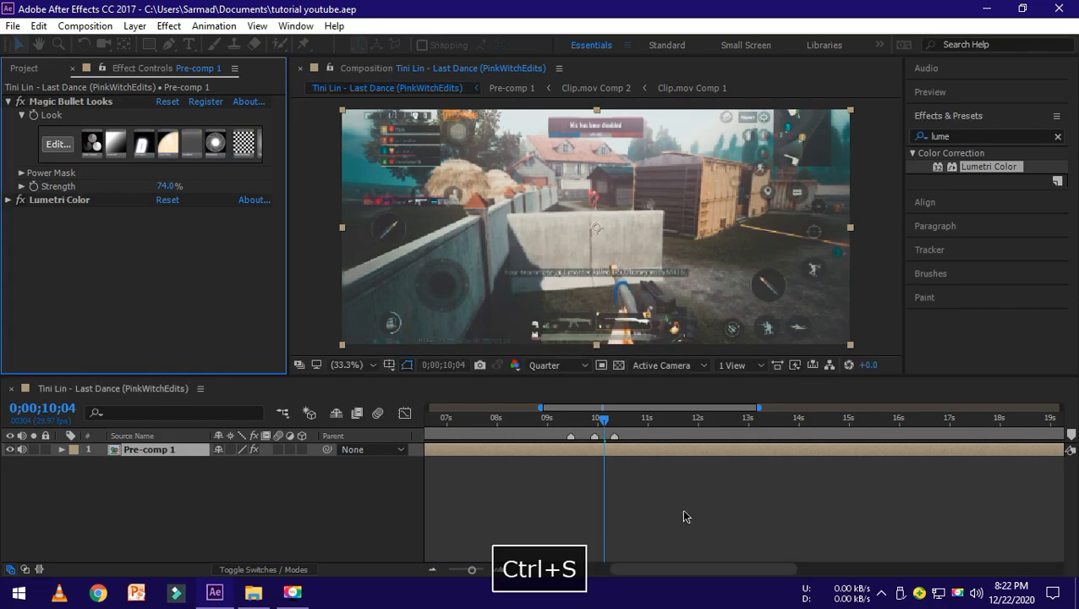